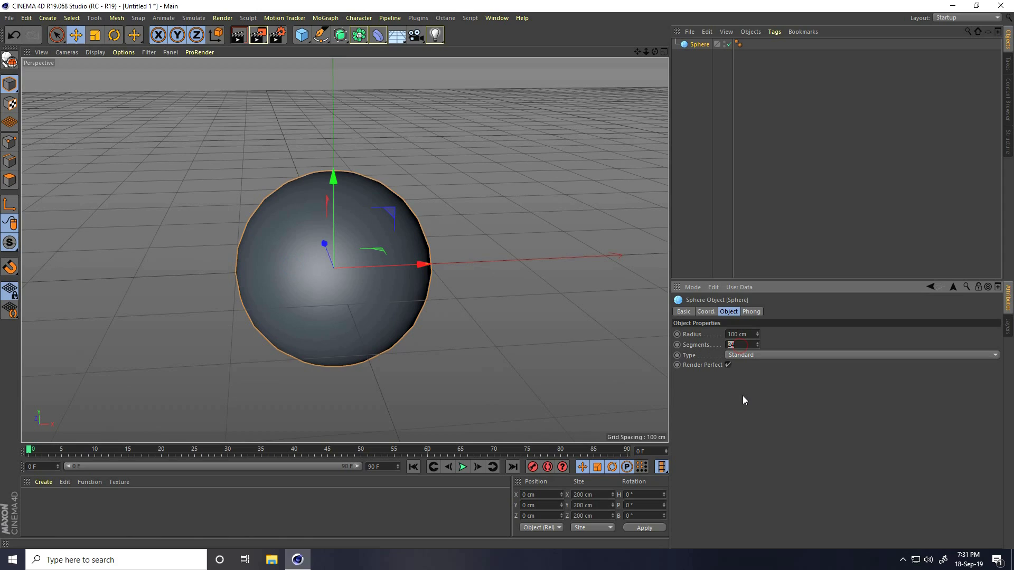
Enter 100 as the sphere's Segments value.
text(100)
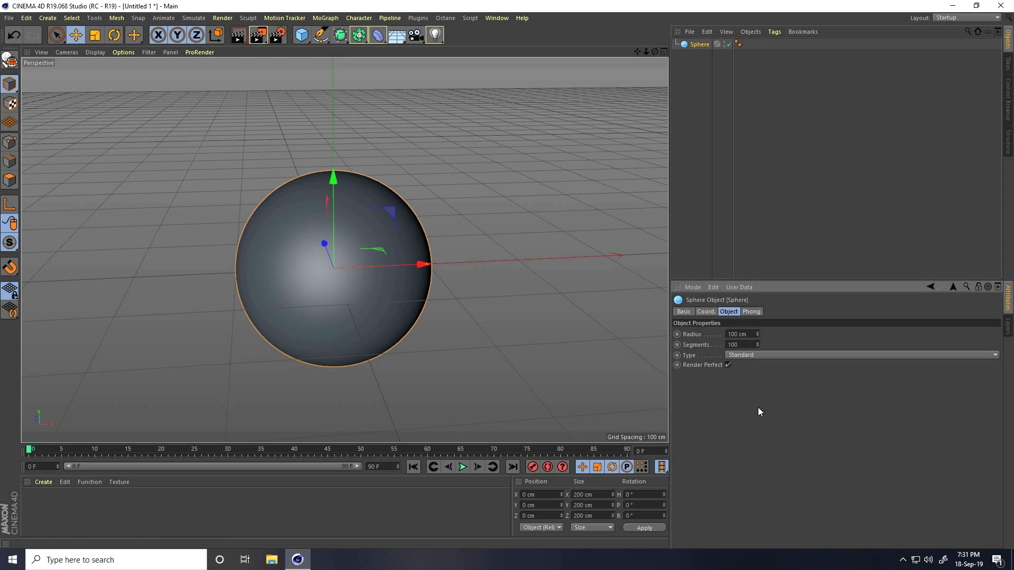
mouse_move(327, 228)
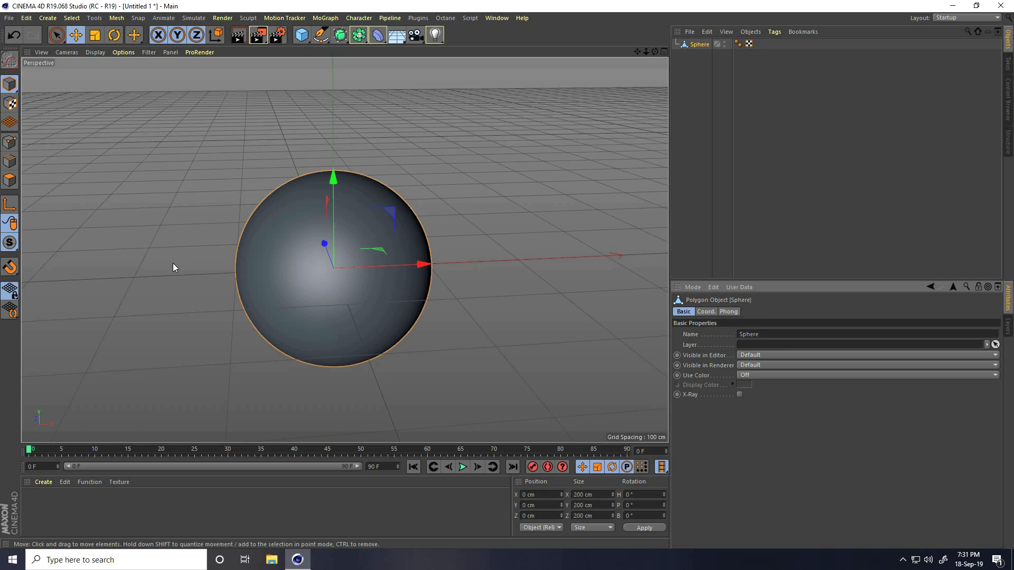
mouse_move(228, 411)
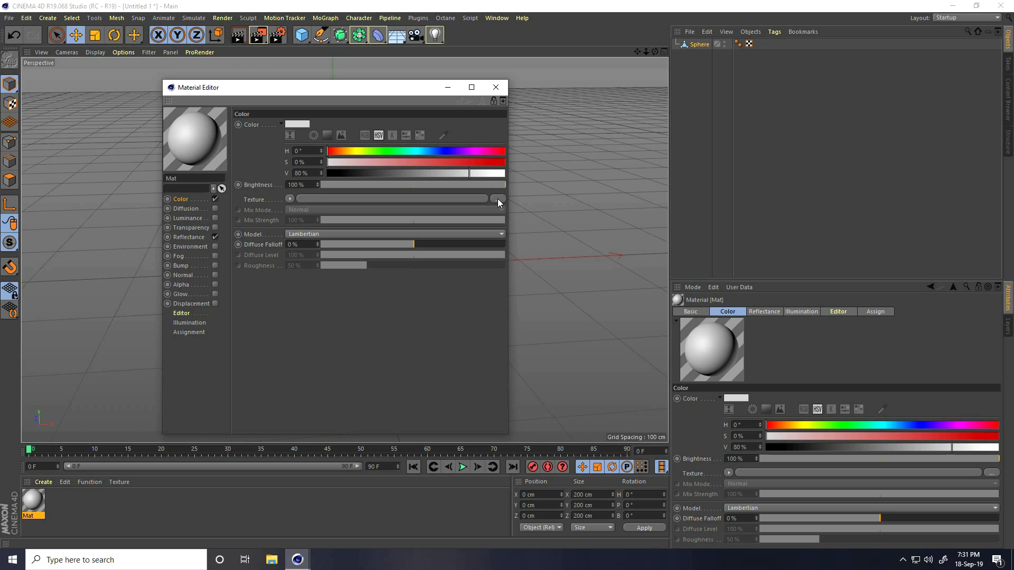
Load the colourful paints JPG as the new material's Color texture.
click(499, 200)
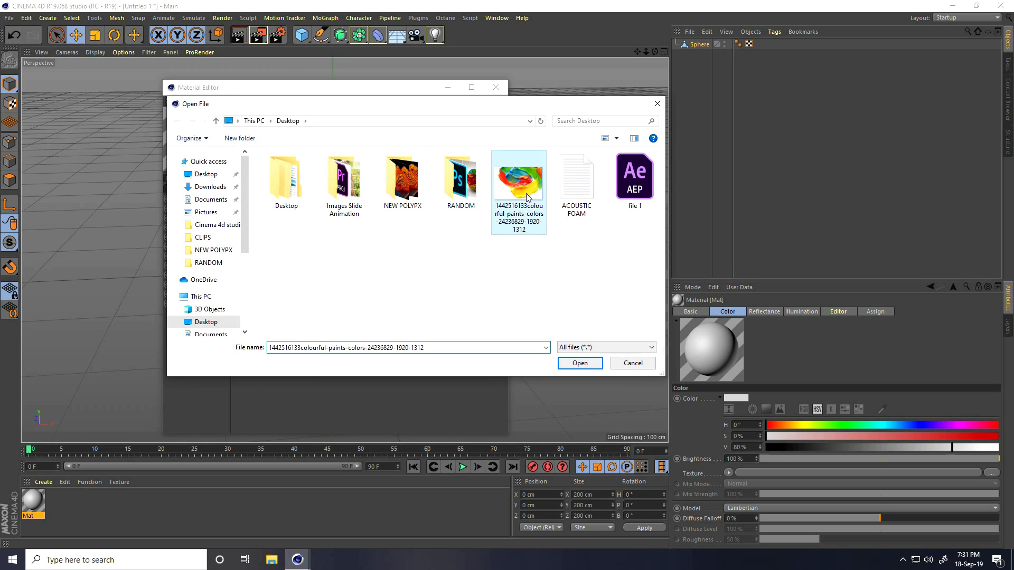
mouse_move(506, 202)
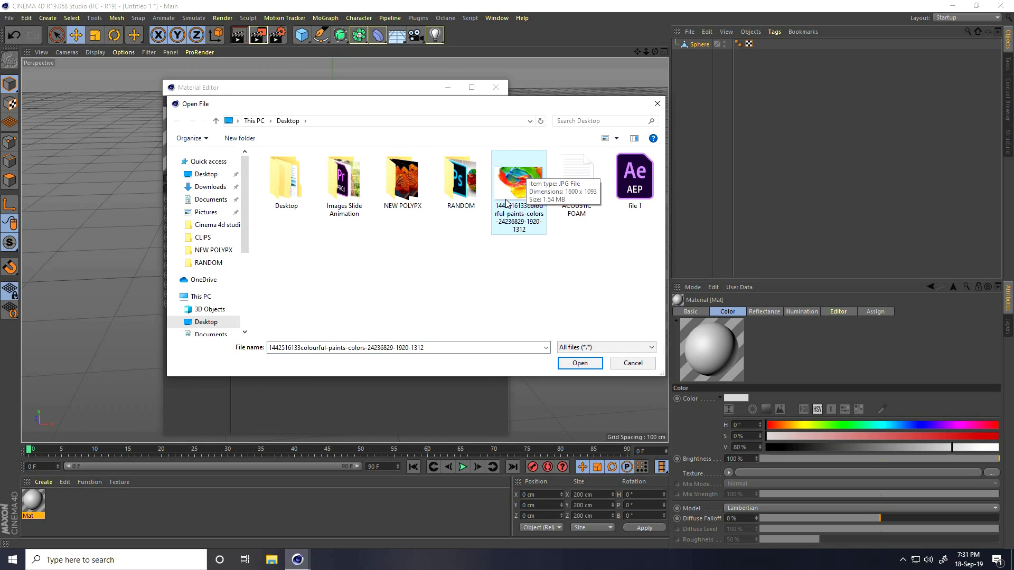
mouse_move(520, 200)
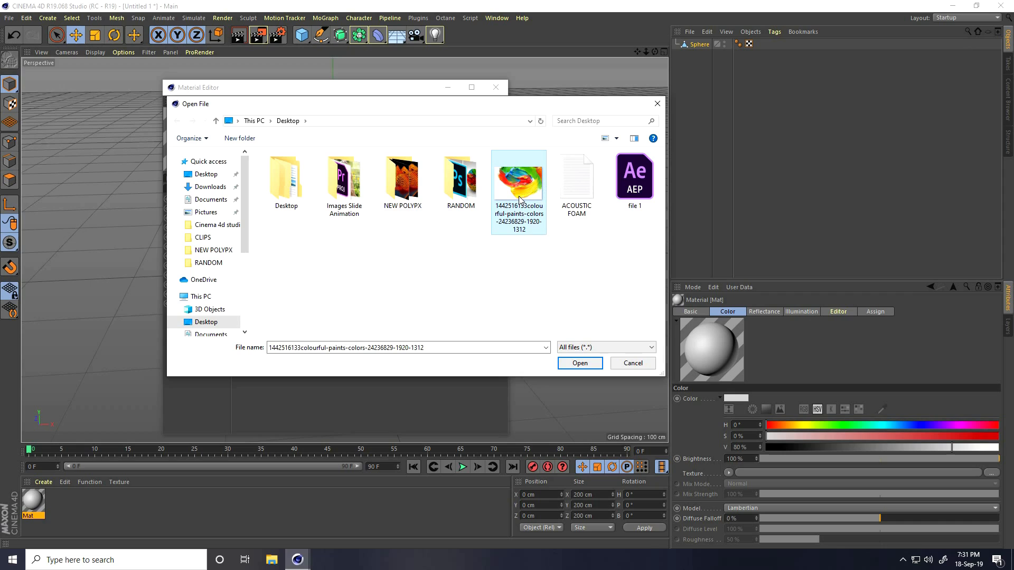
mouse_move(515, 195)
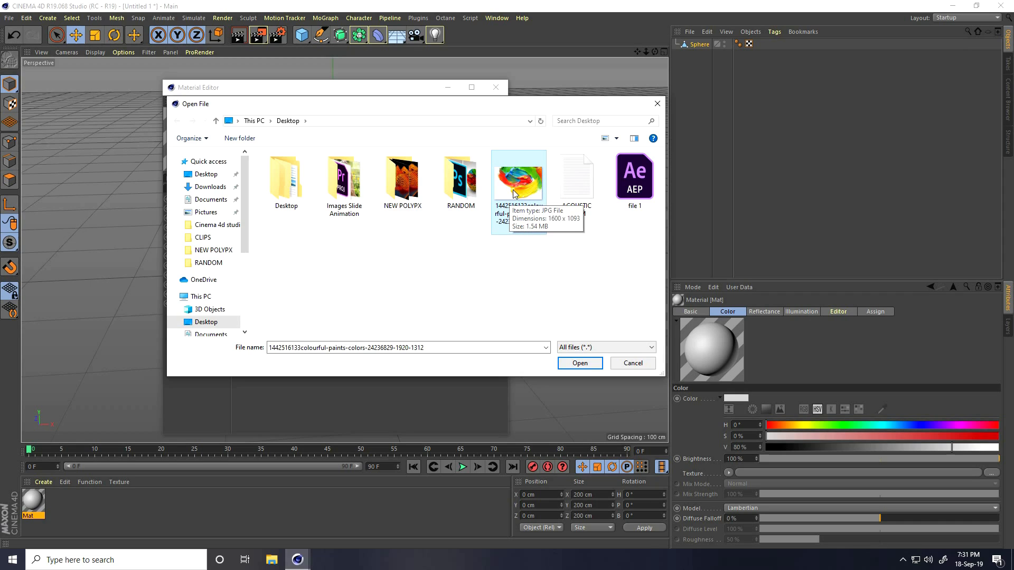
mouse_move(525, 321)
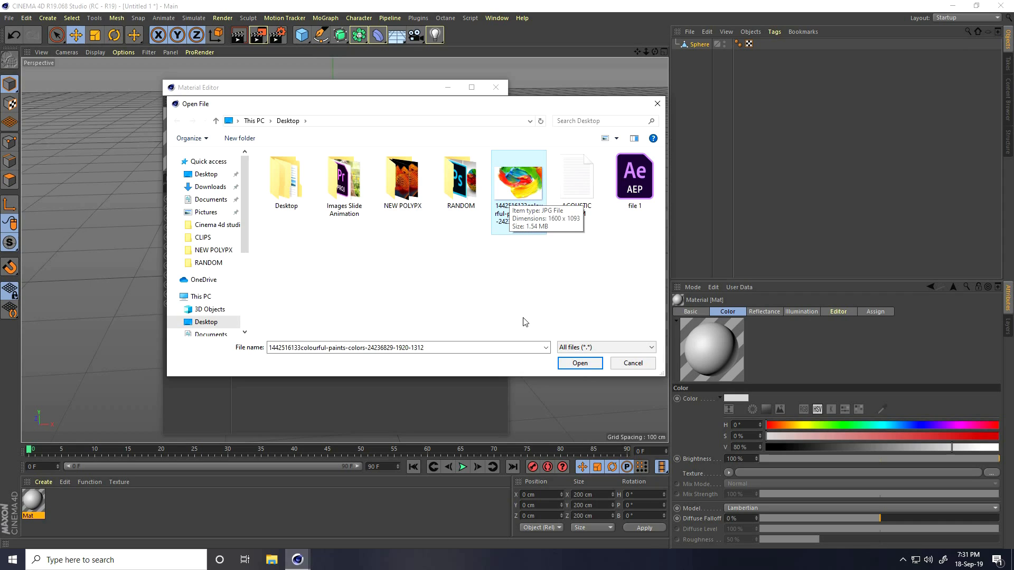
click(579, 363)
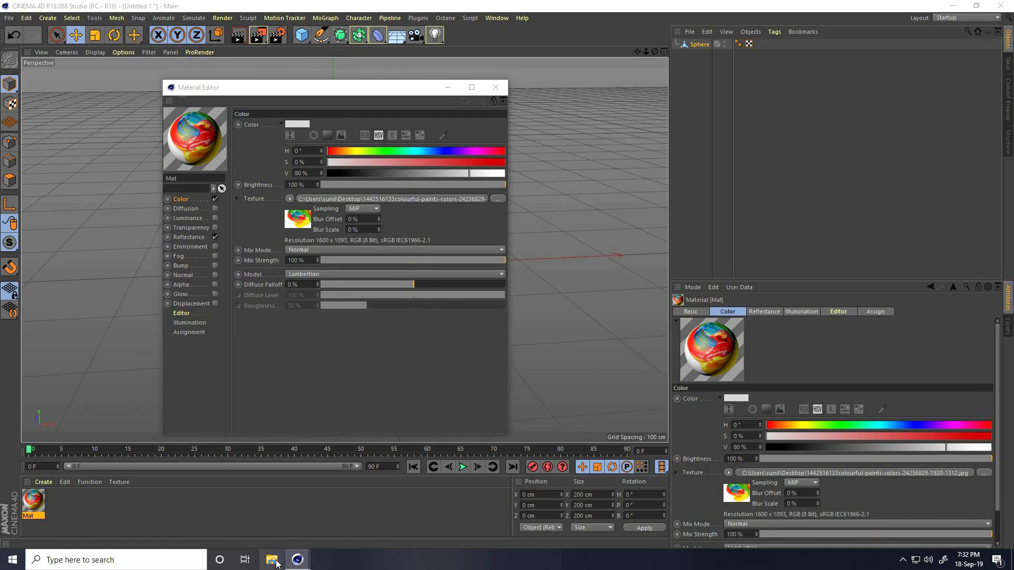
View the colourful paints JPG in Windows Photos from File Explorer, then close it.
click(273, 560)
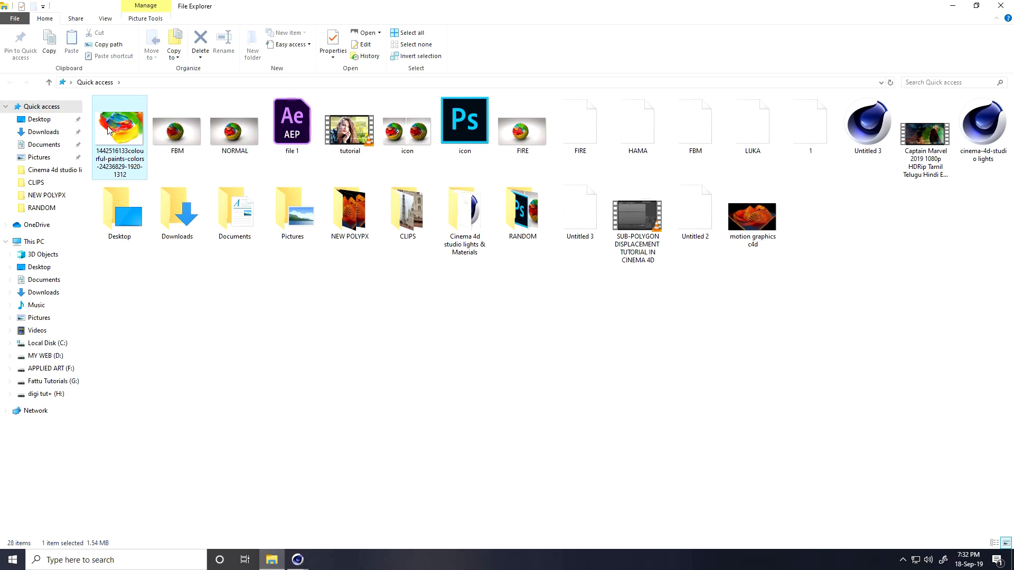
double_click(119, 131)
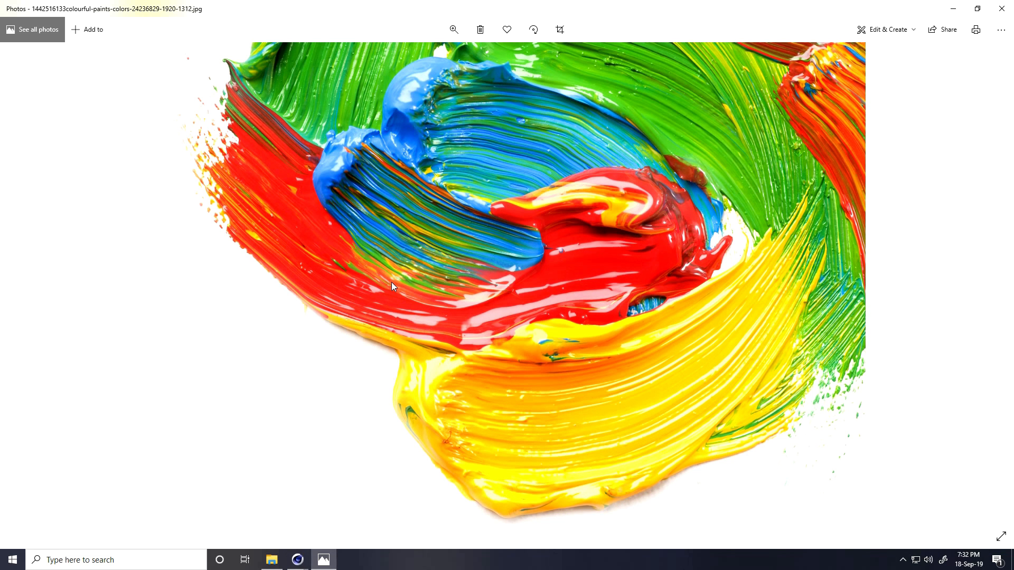
mouse_move(534, 461)
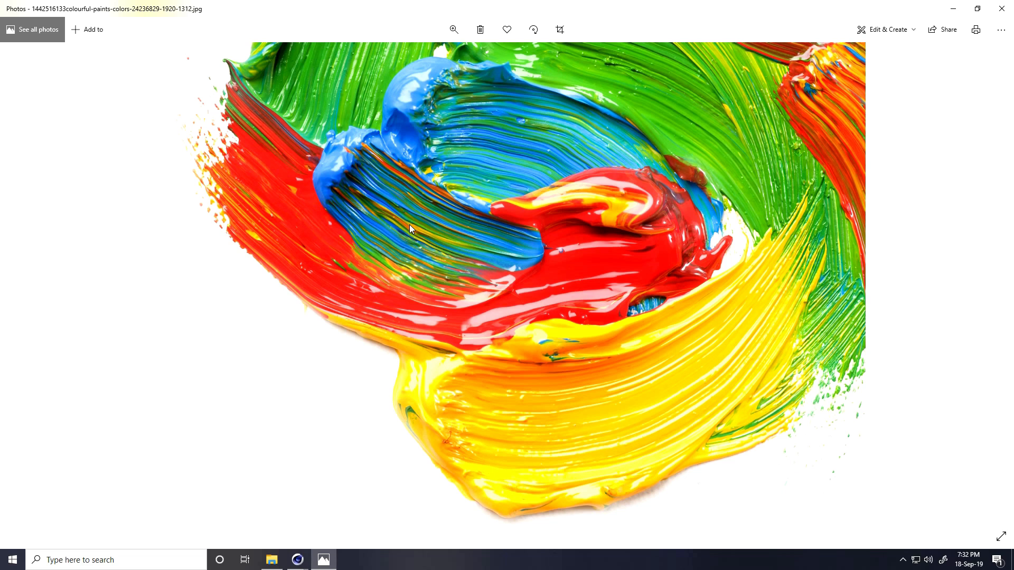
mouse_move(448, 373)
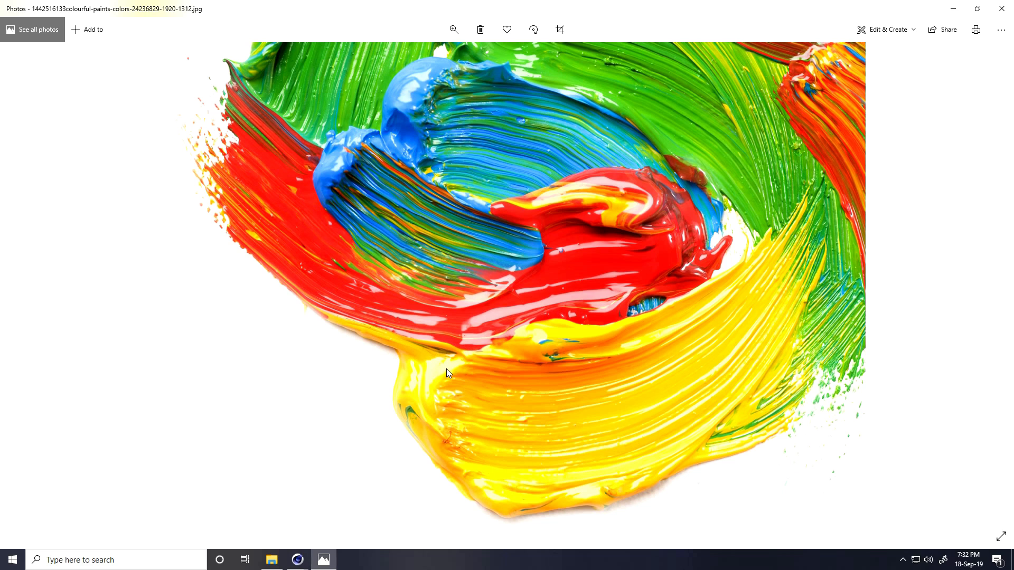
click(271, 560)
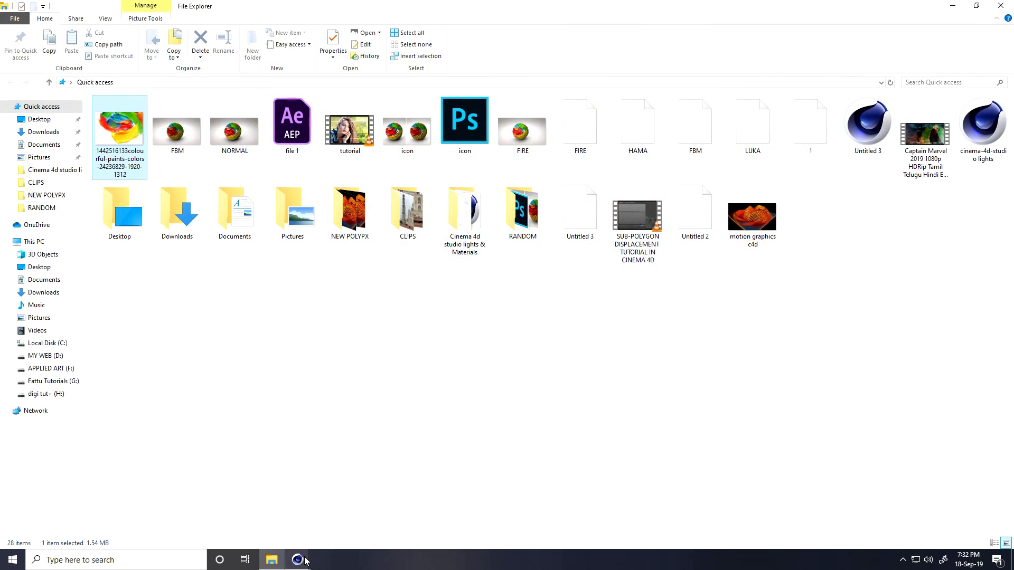
Enable Displacement using the paints JPG, with Sub Polygon Displacement, level 6, height 6 cm.
click(298, 560)
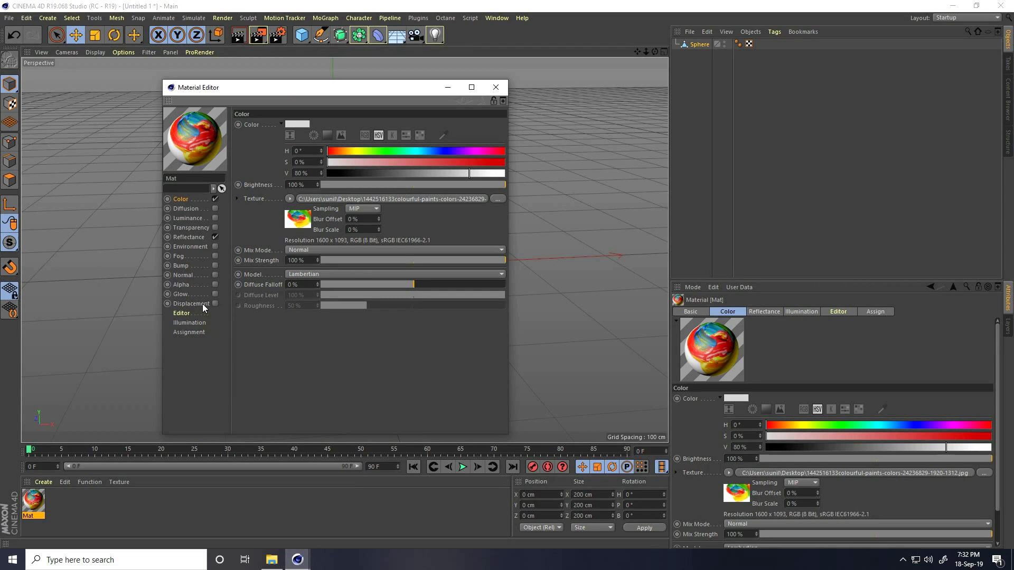
click(191, 304)
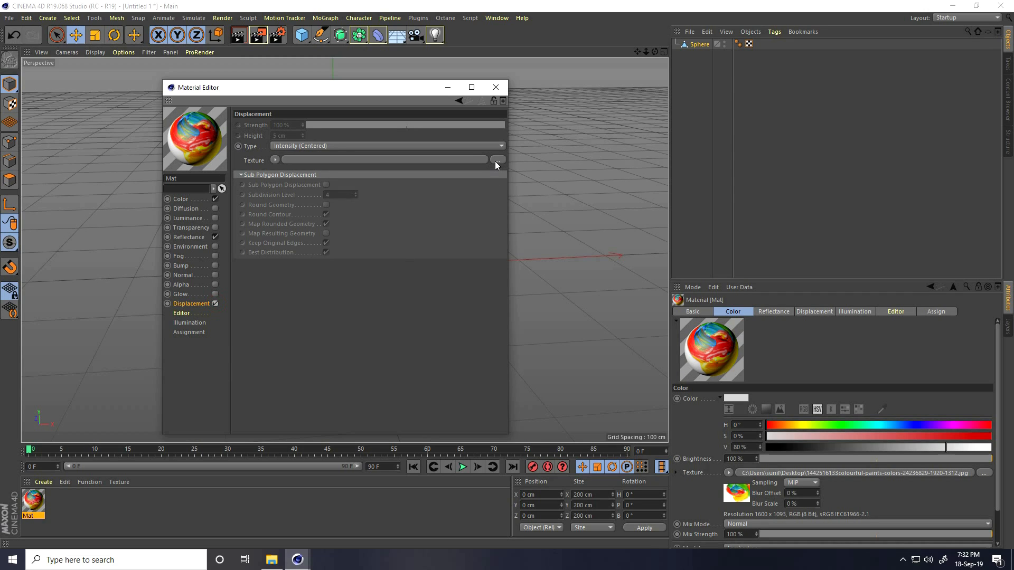
click(499, 159)
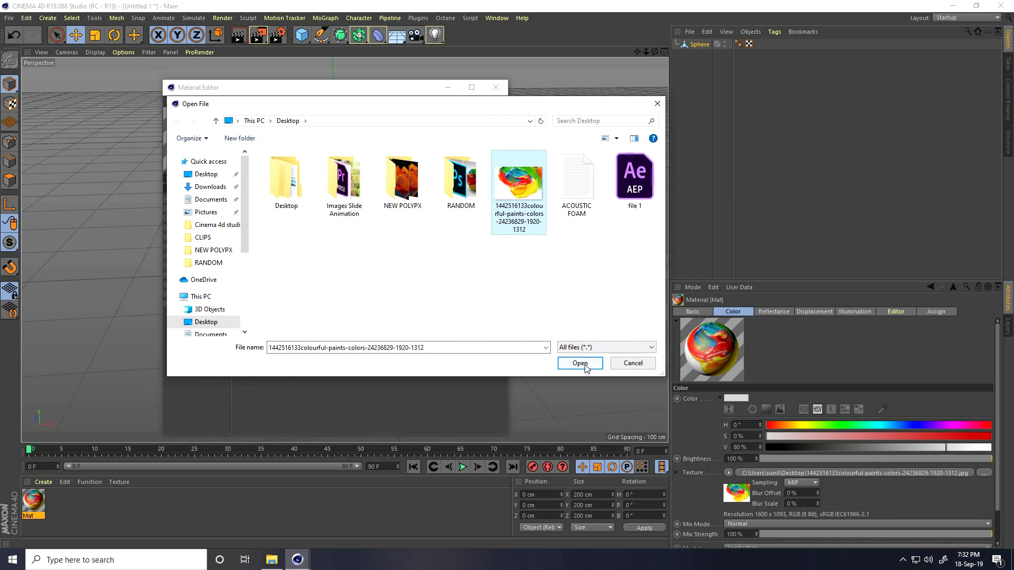
click(579, 363)
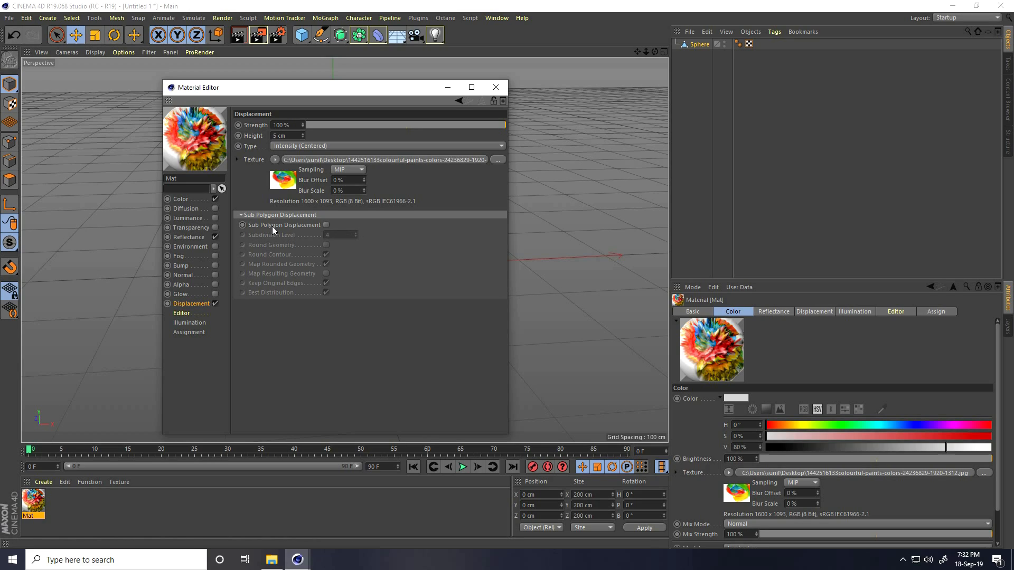
click(326, 224)
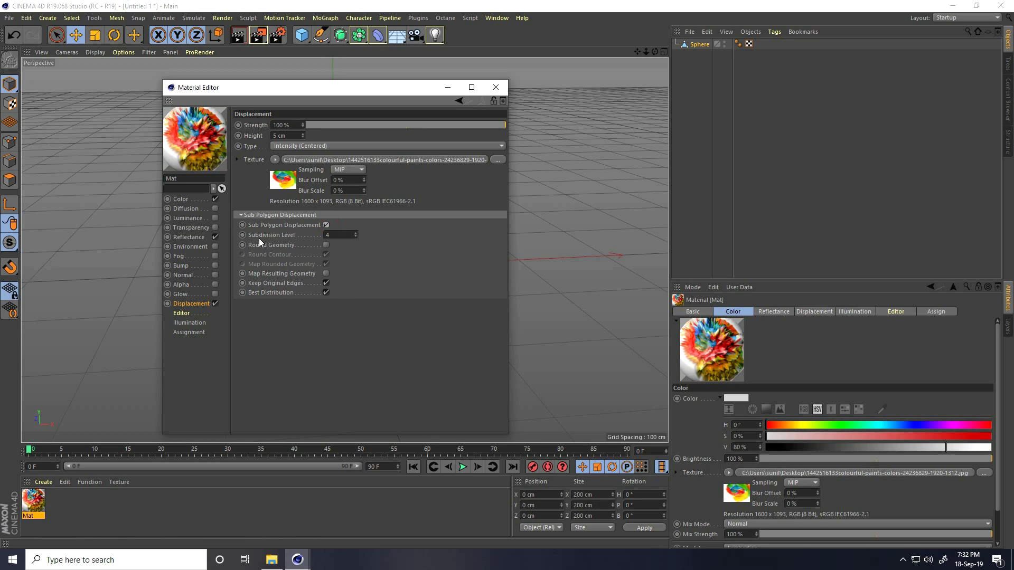
mouse_move(358, 237)
text(6)
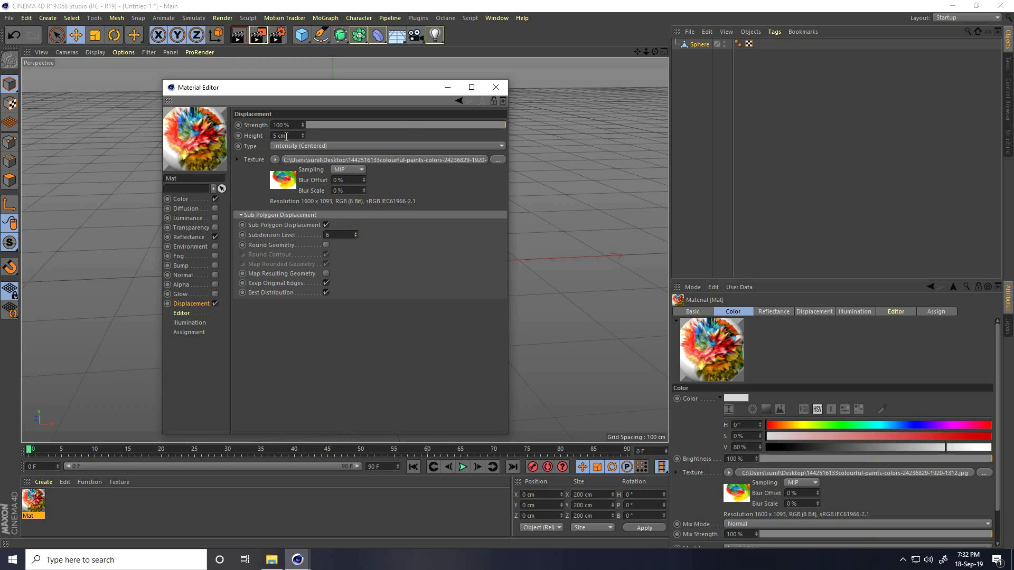
click(302, 135)
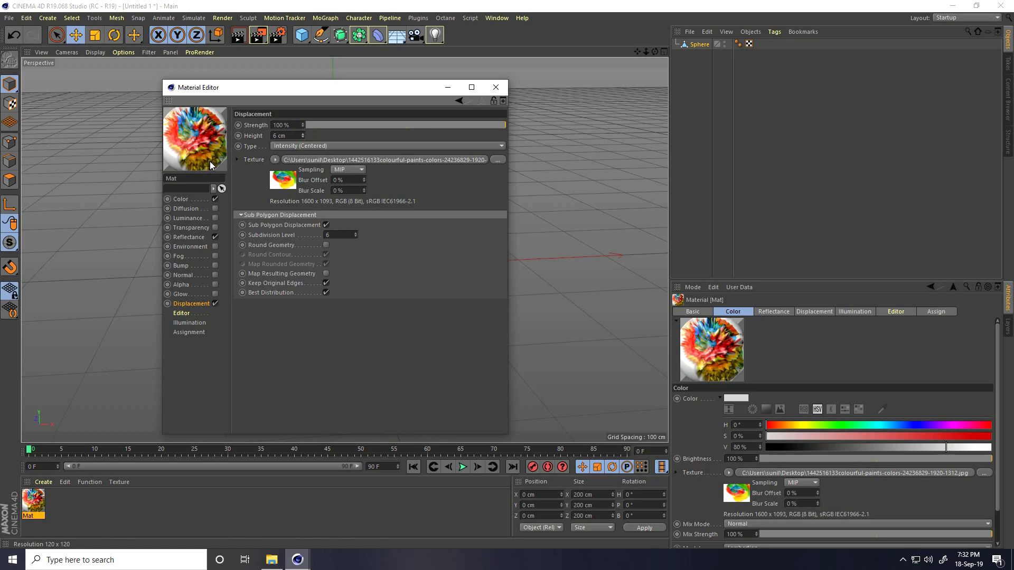
mouse_move(222, 143)
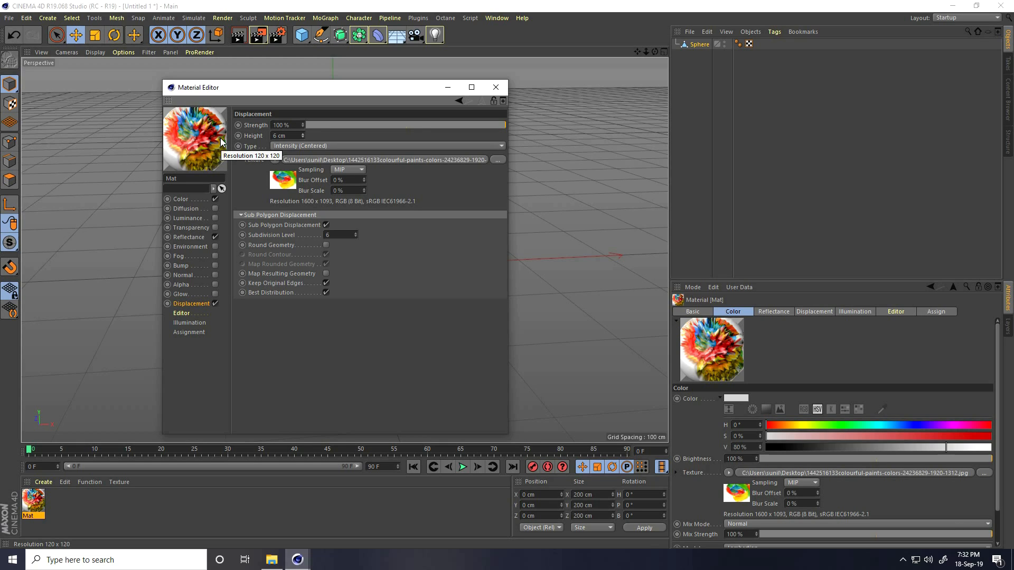
Close the Material Editor to finish editing the paints material.
click(496, 87)
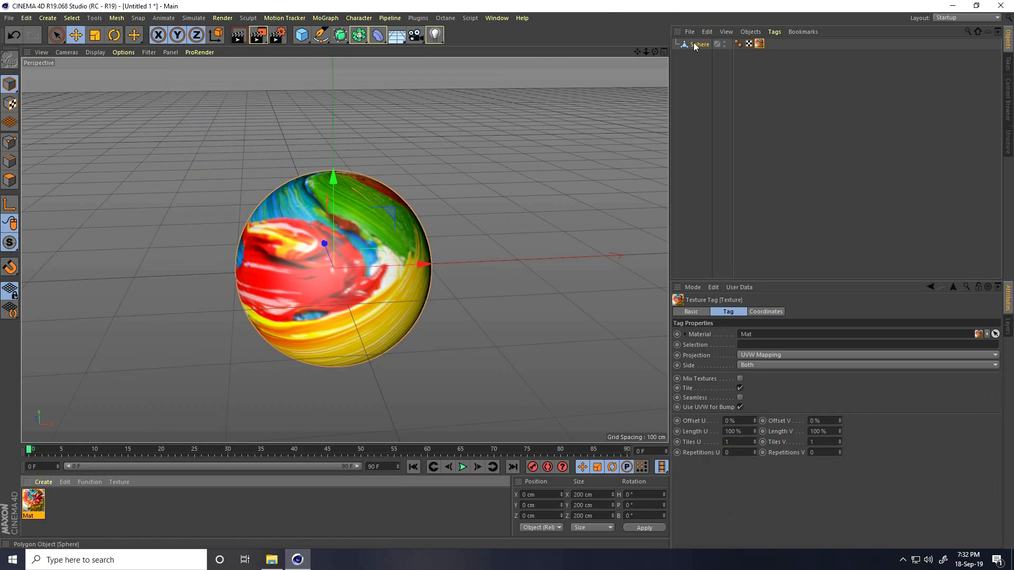
mouse_move(242, 37)
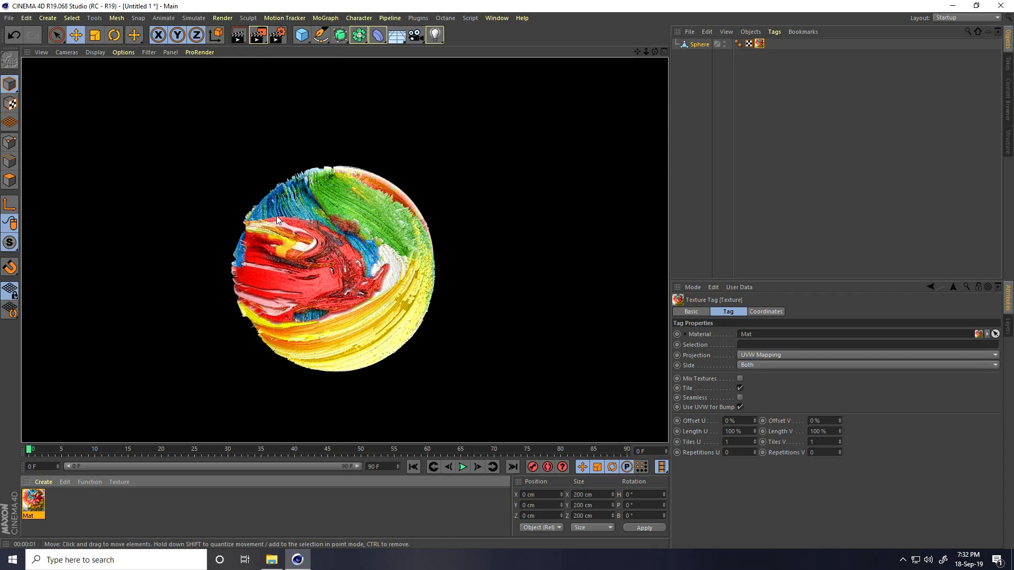
mouse_move(287, 233)
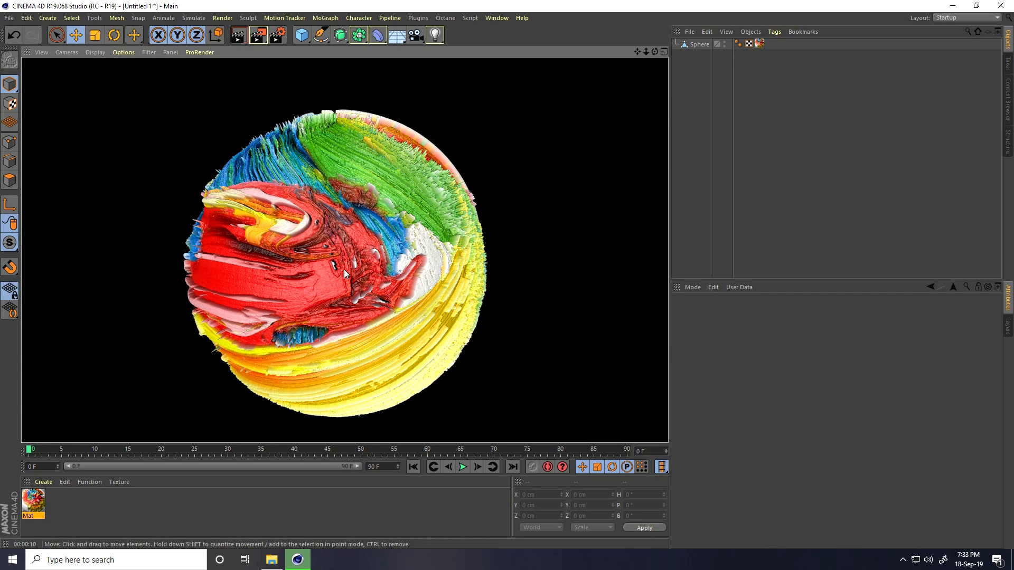
Open a saved sphere render from the RANDOM folder in Photos and browse to LUKA.
click(270, 560)
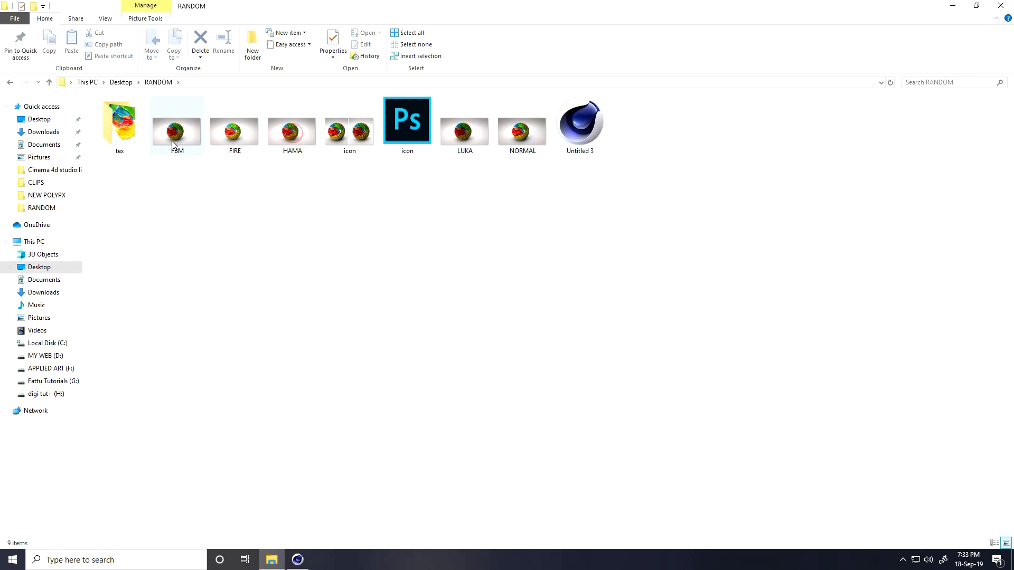
double_click(523, 131)
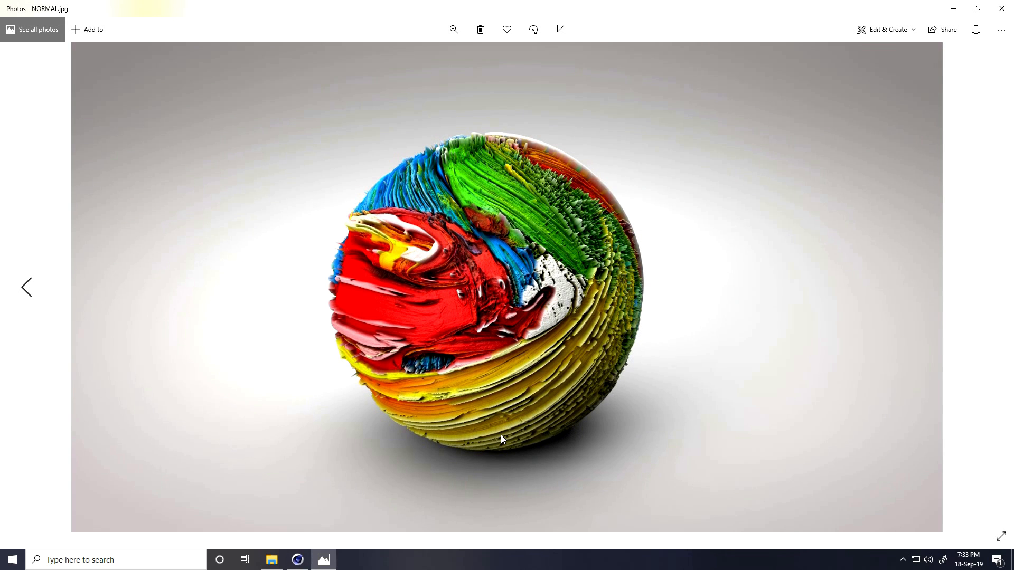
click(25, 287)
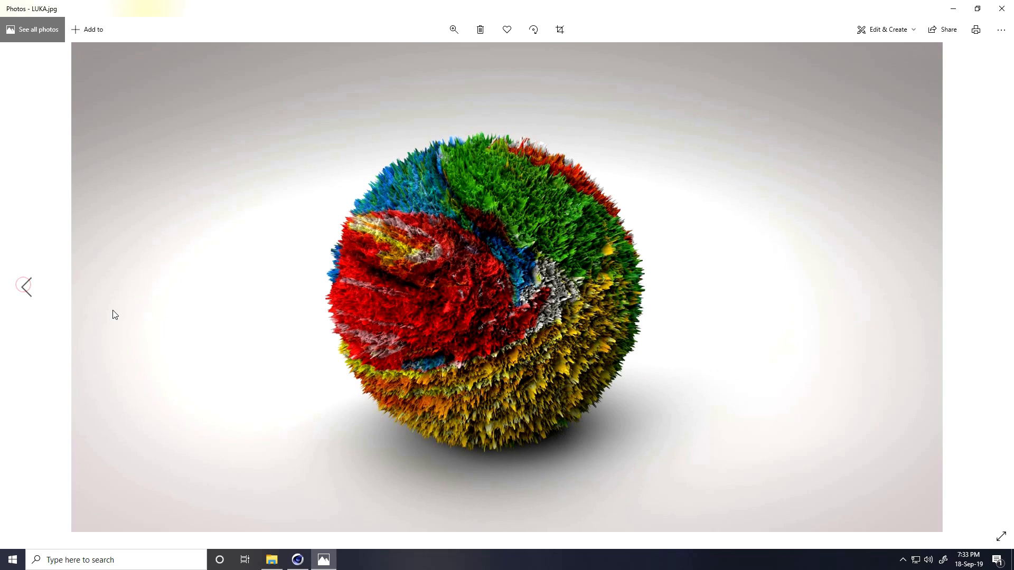
mouse_move(22, 290)
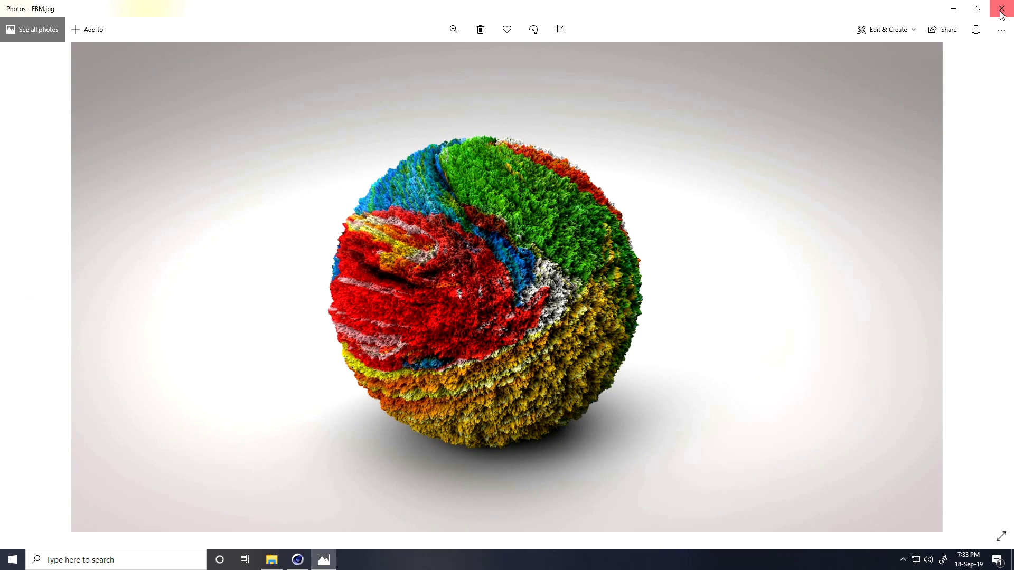
Close the FBM render in Photos, then cancel a File > Merge in Cinema 4D.
click(1001, 8)
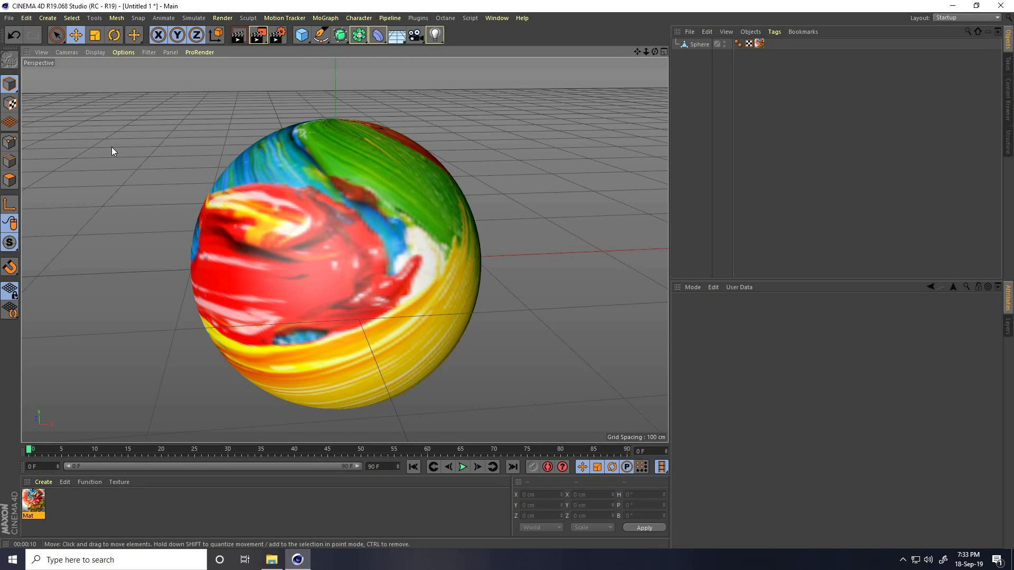
click(8, 20)
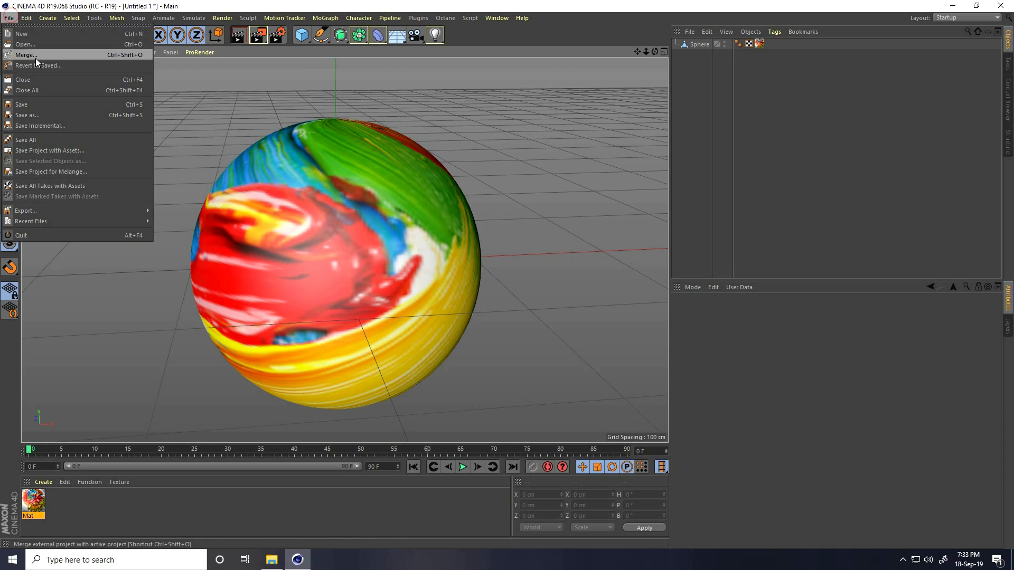
click(21, 55)
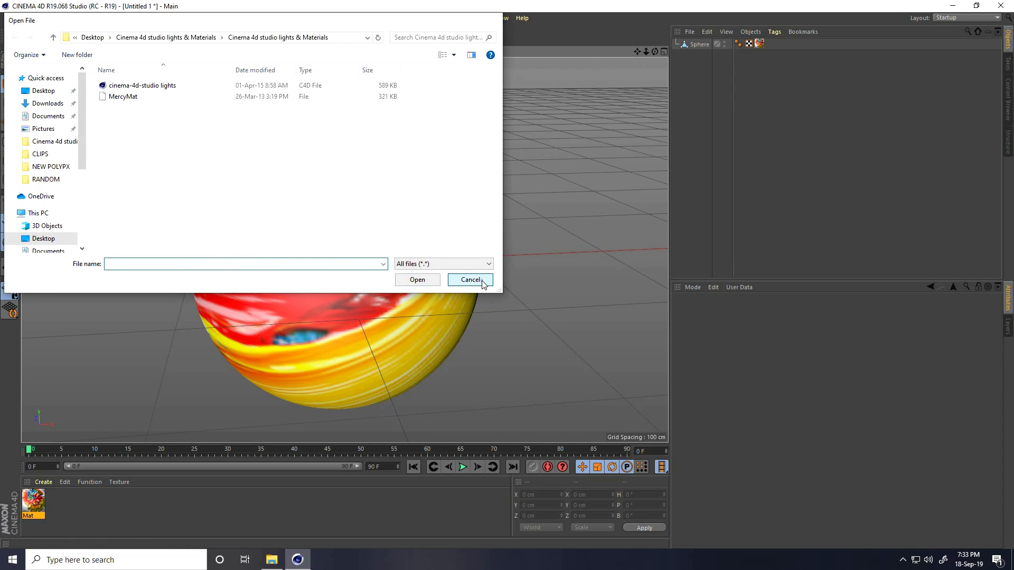
click(470, 279)
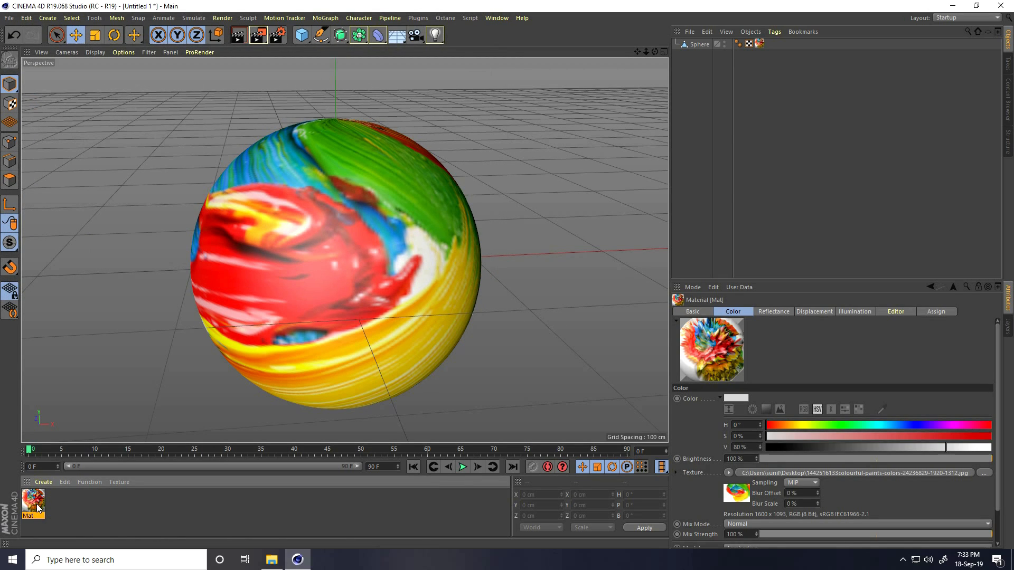
Replace the paint material's displacement texture with a Noise shader of type FBM.
double_click(34, 505)
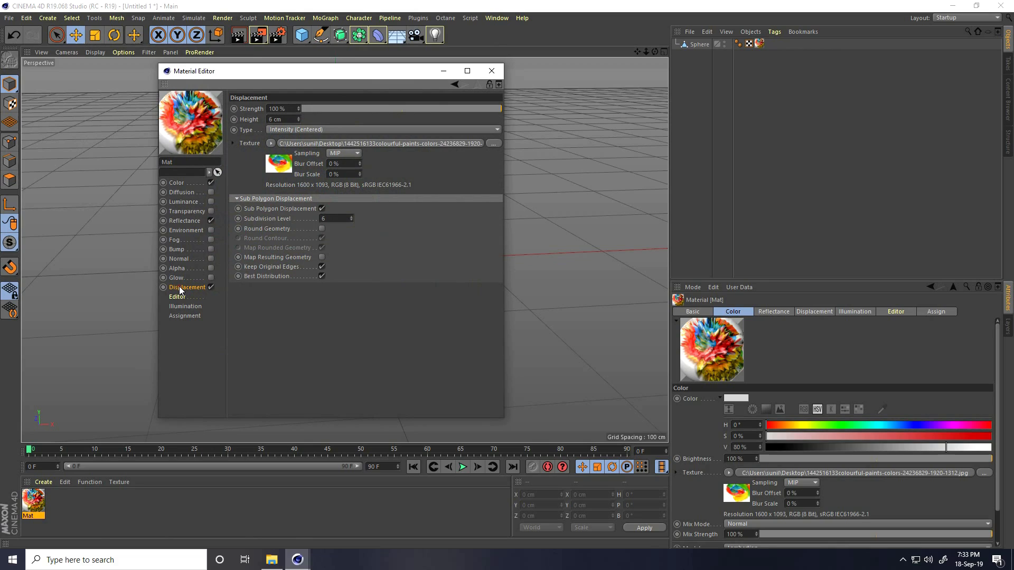
mouse_move(246, 147)
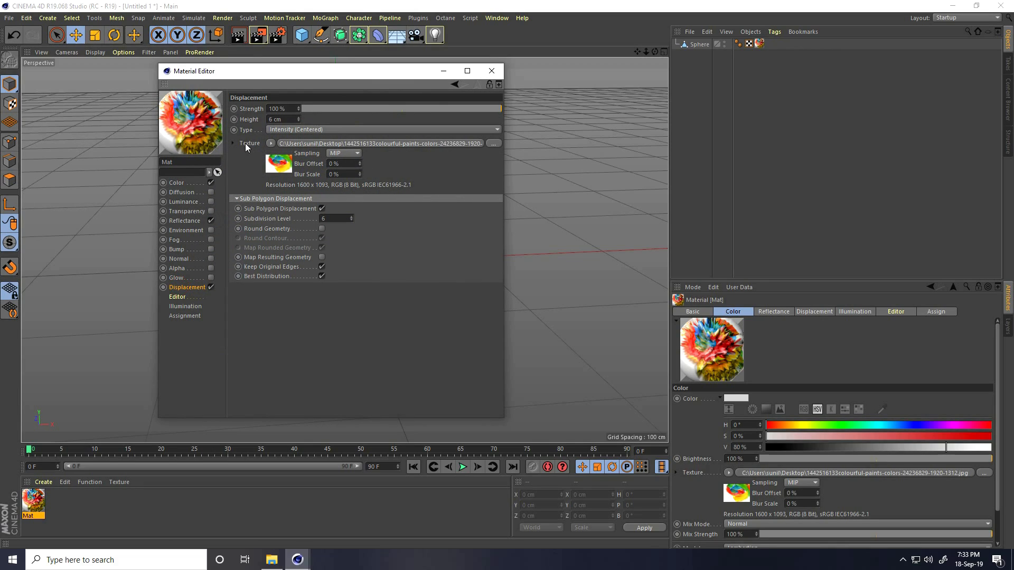
click(271, 143)
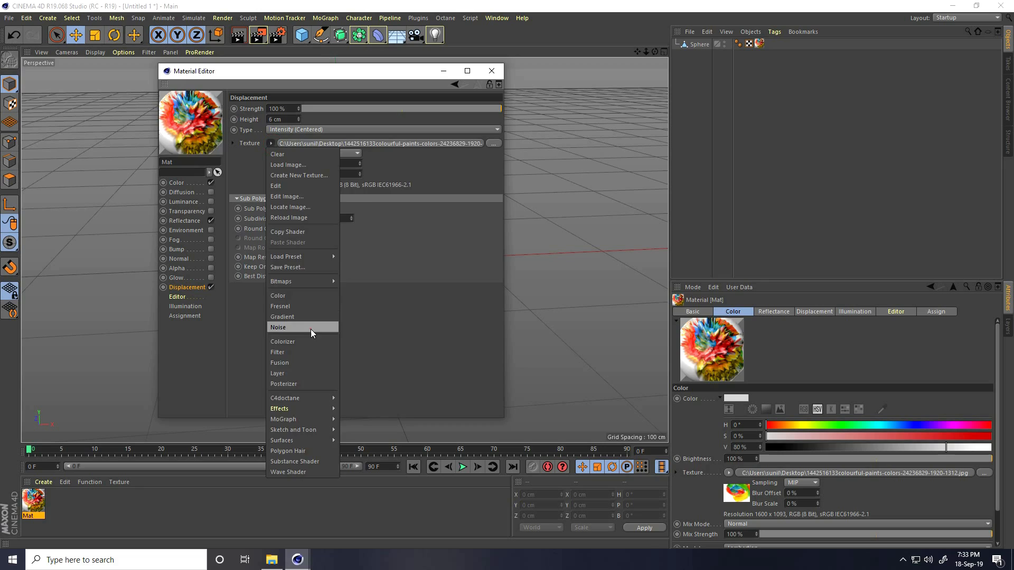
click(278, 327)
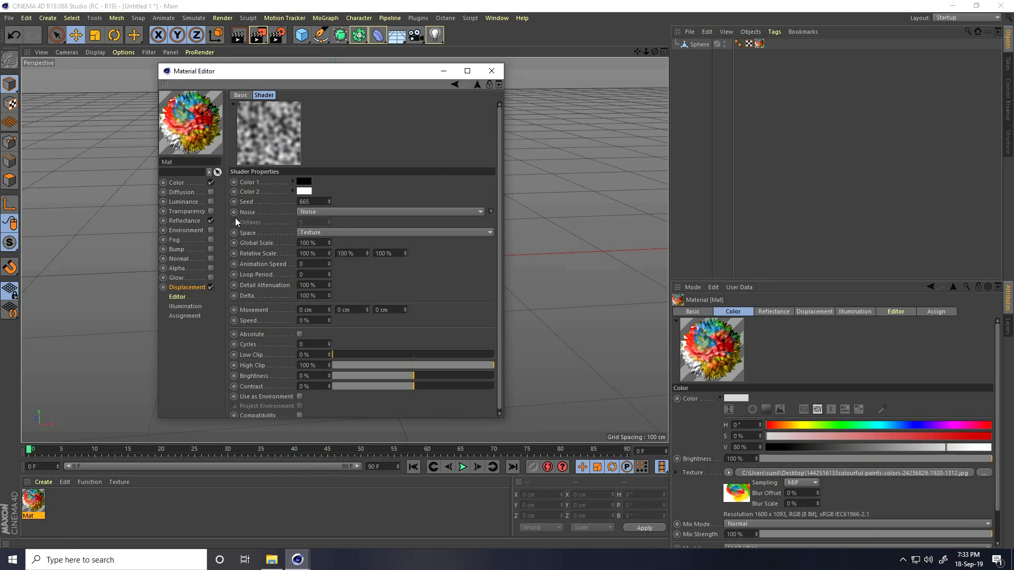
mouse_move(291, 219)
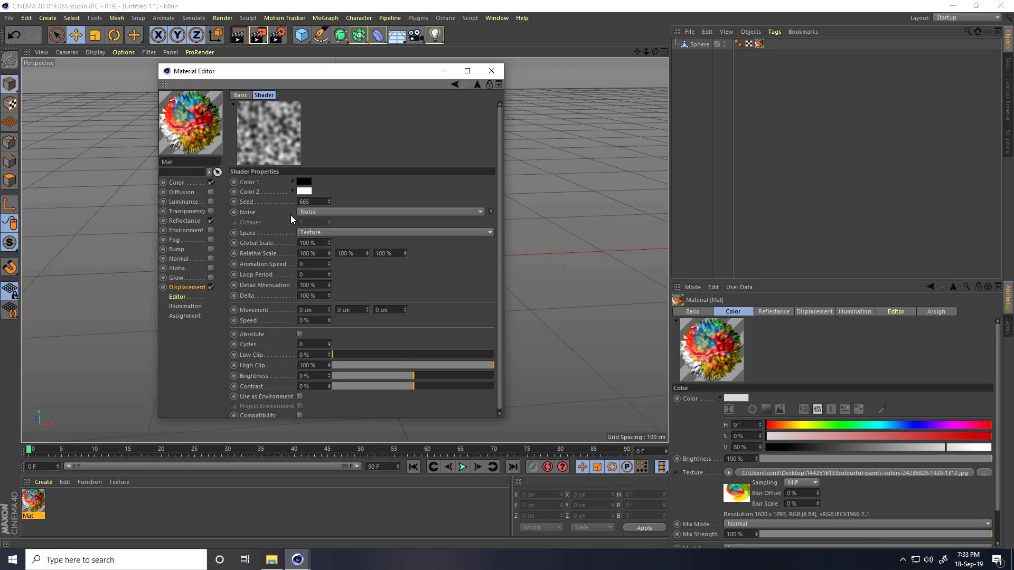
click(389, 212)
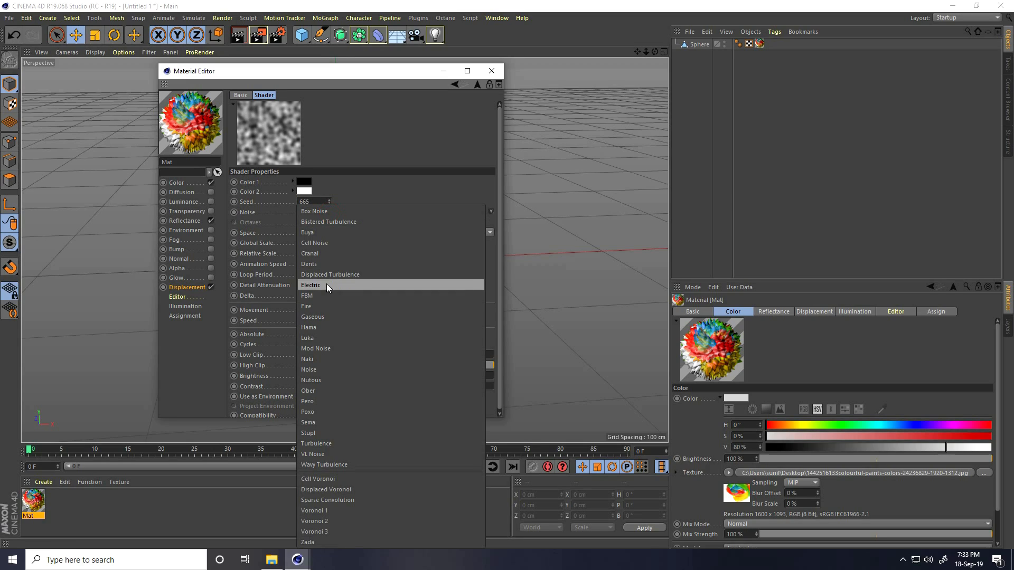
mouse_move(316, 296)
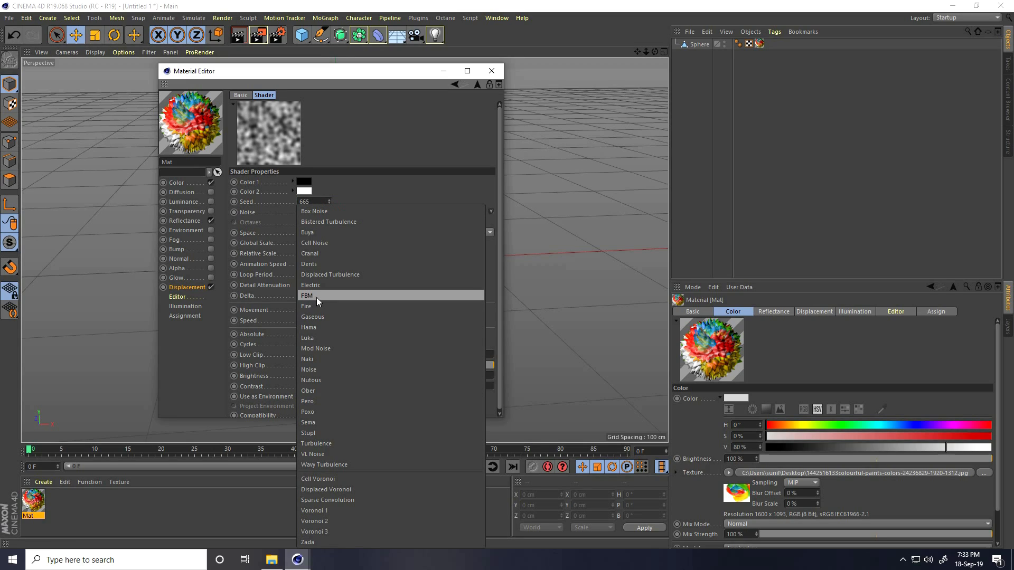
mouse_move(317, 337)
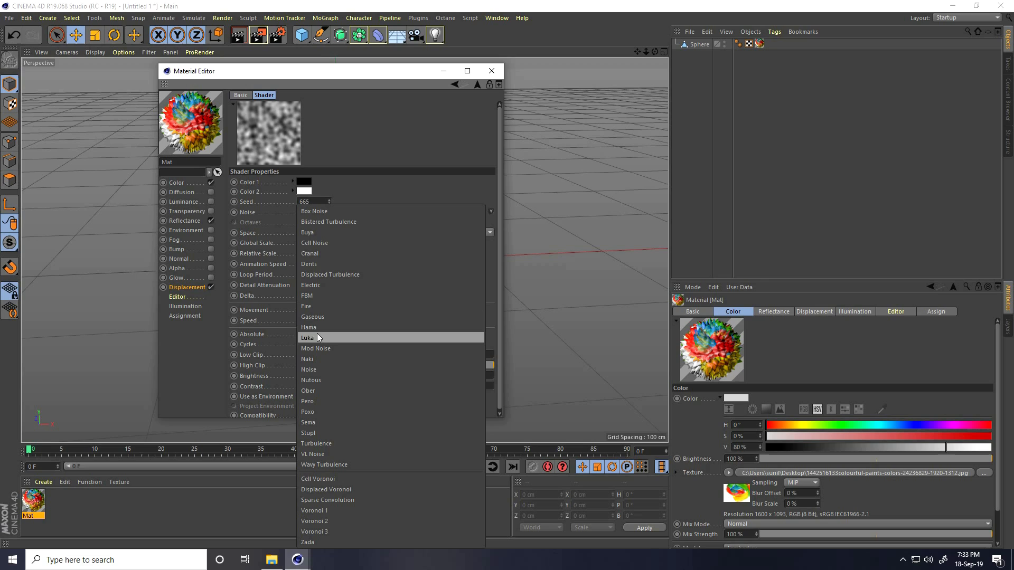
mouse_move(317, 296)
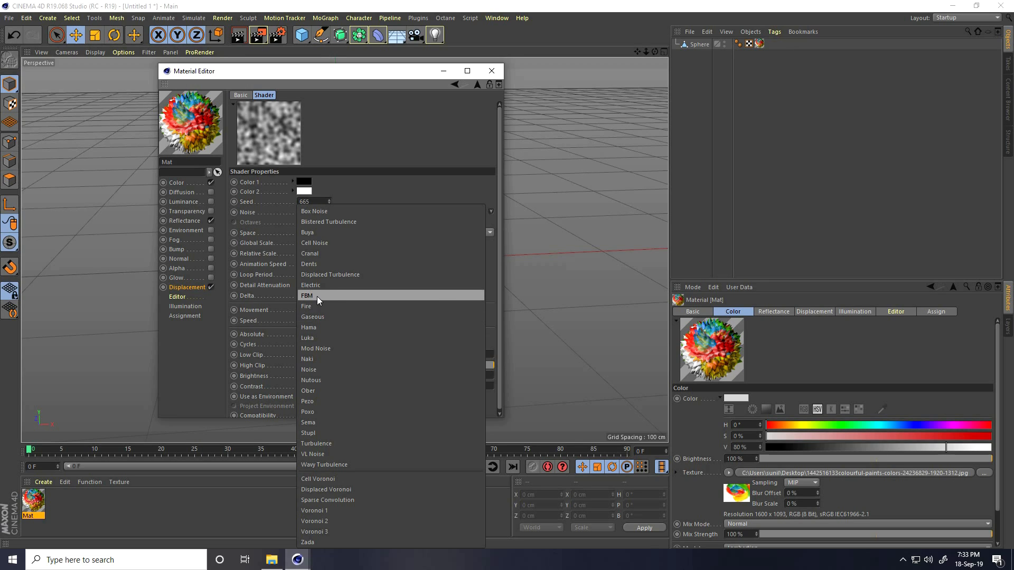
click(307, 295)
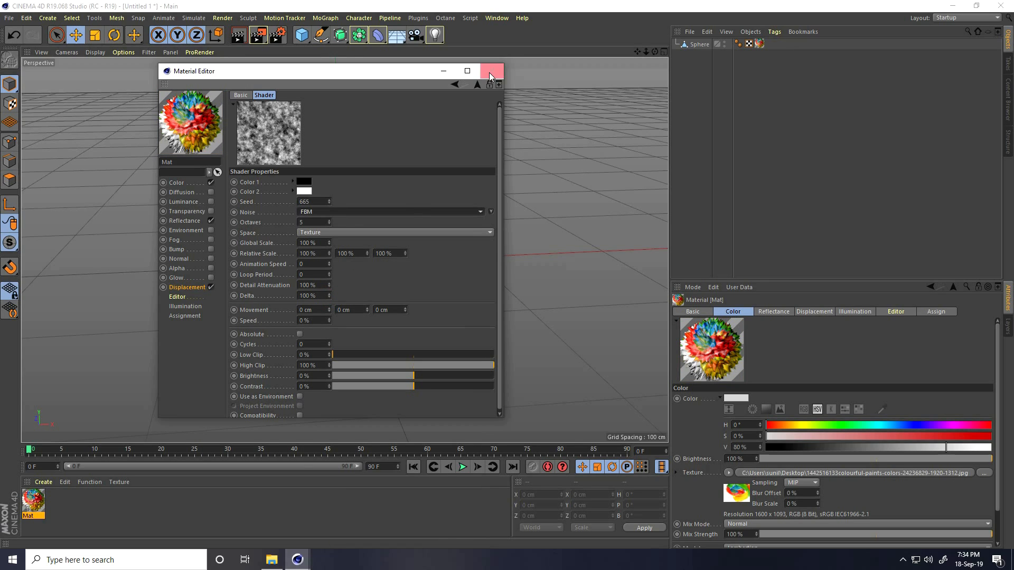
Close the Material Editor and switch to File Explorer's RANDOM render folder.
click(491, 70)
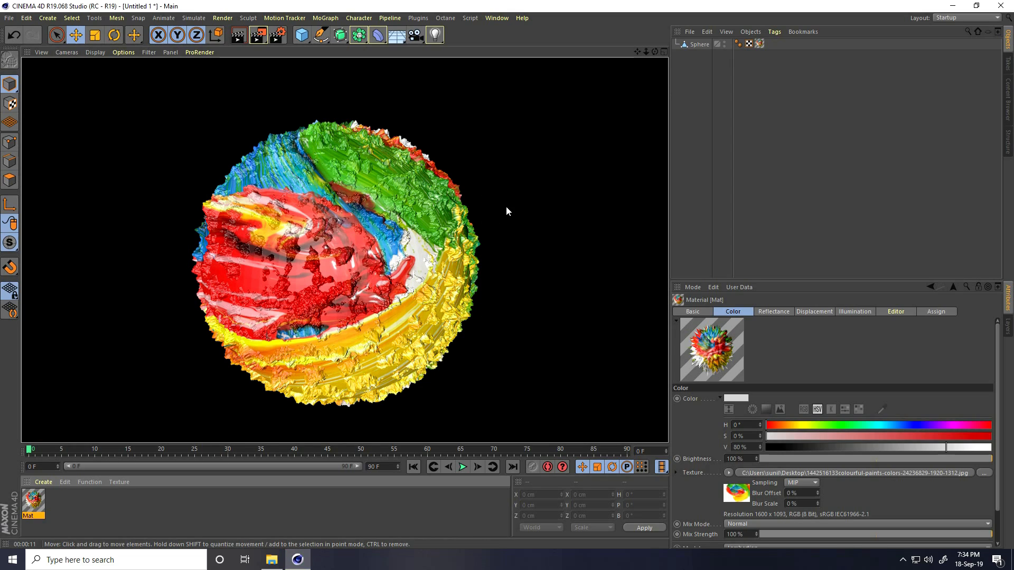
click(270, 560)
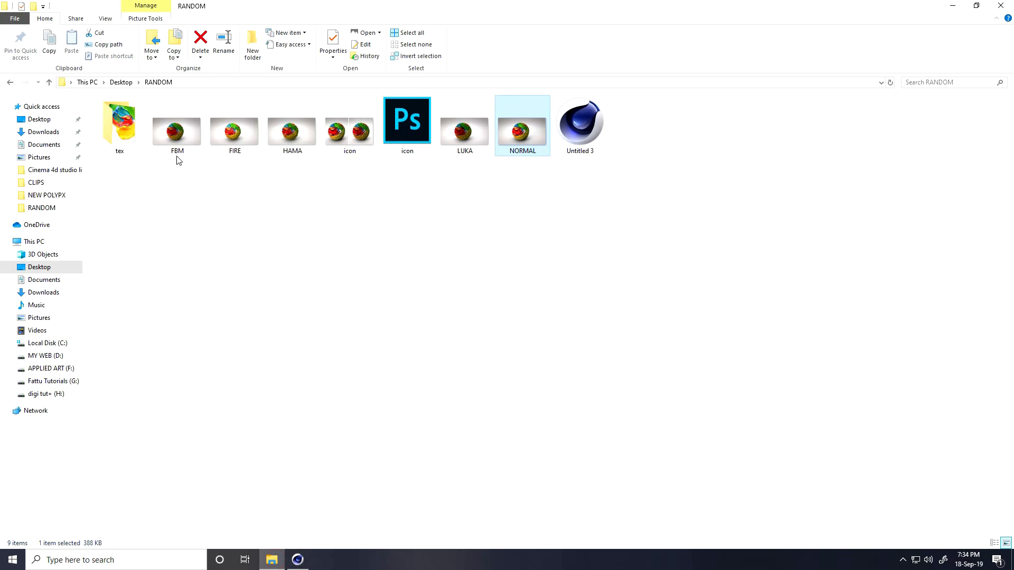
Open FBM.jpg in Photos and page through the FIRE, HAMA and LUKA renders.
double_click(177, 131)
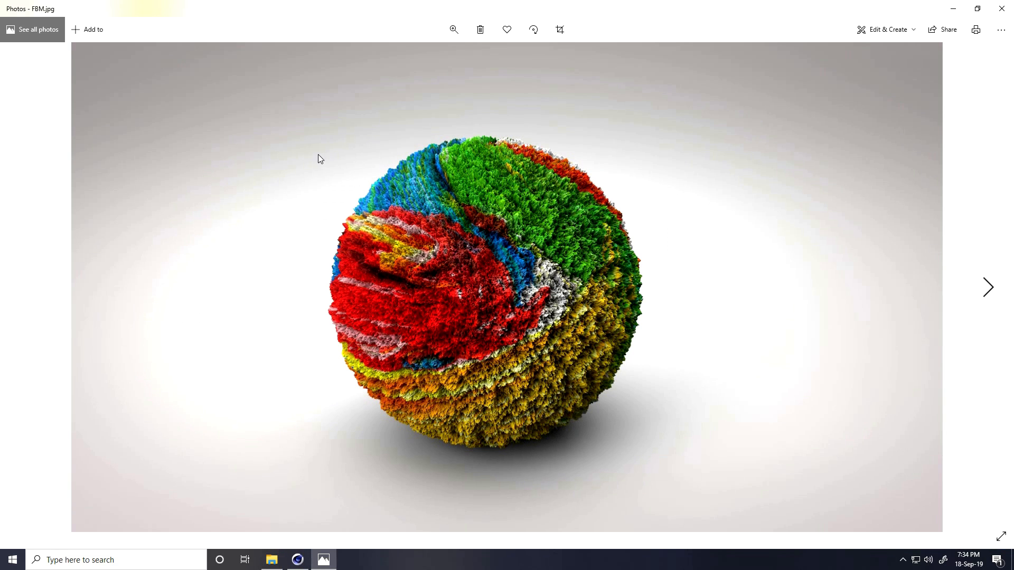
mouse_move(408, 184)
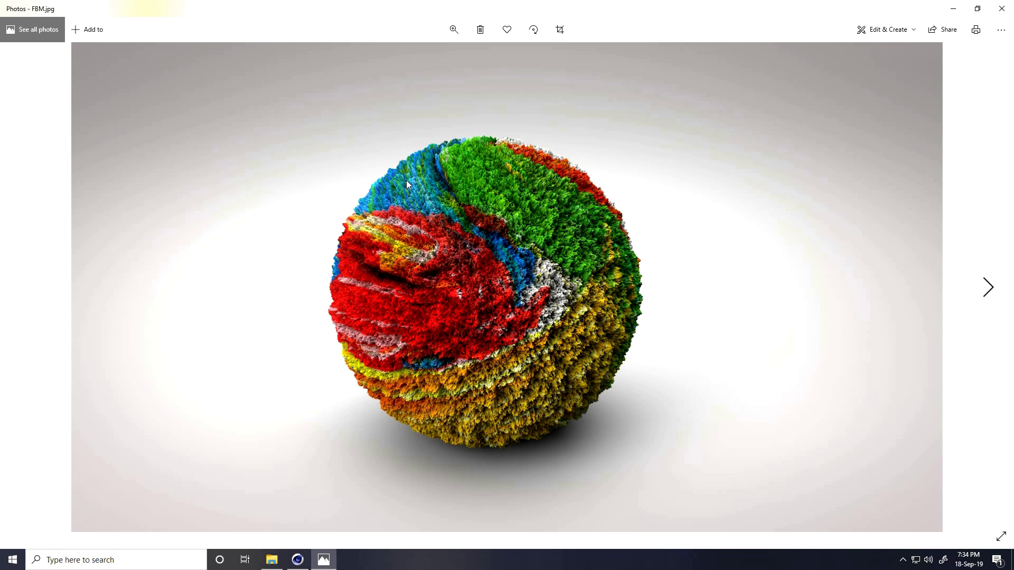
click(987, 287)
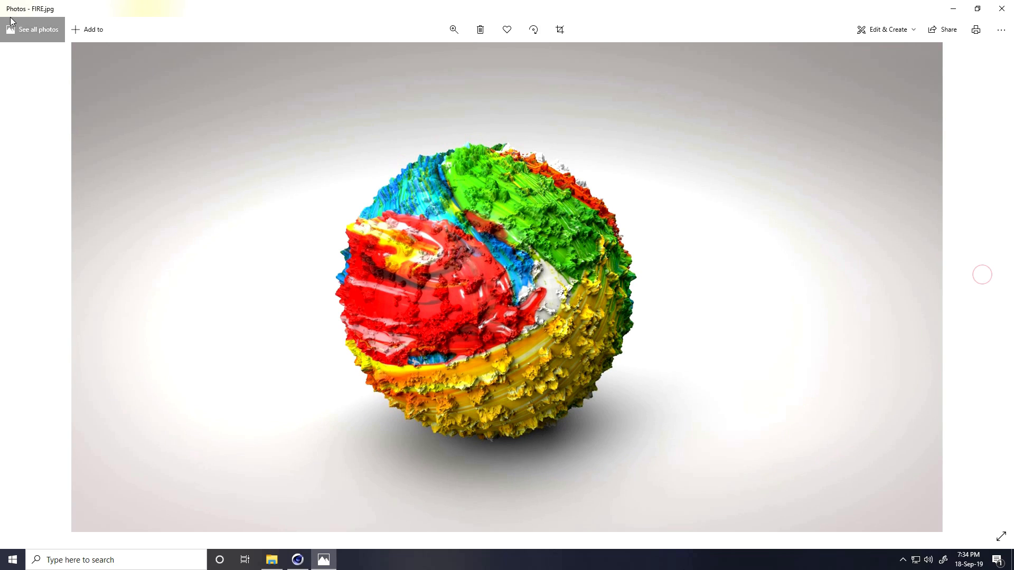
mouse_move(993, 285)
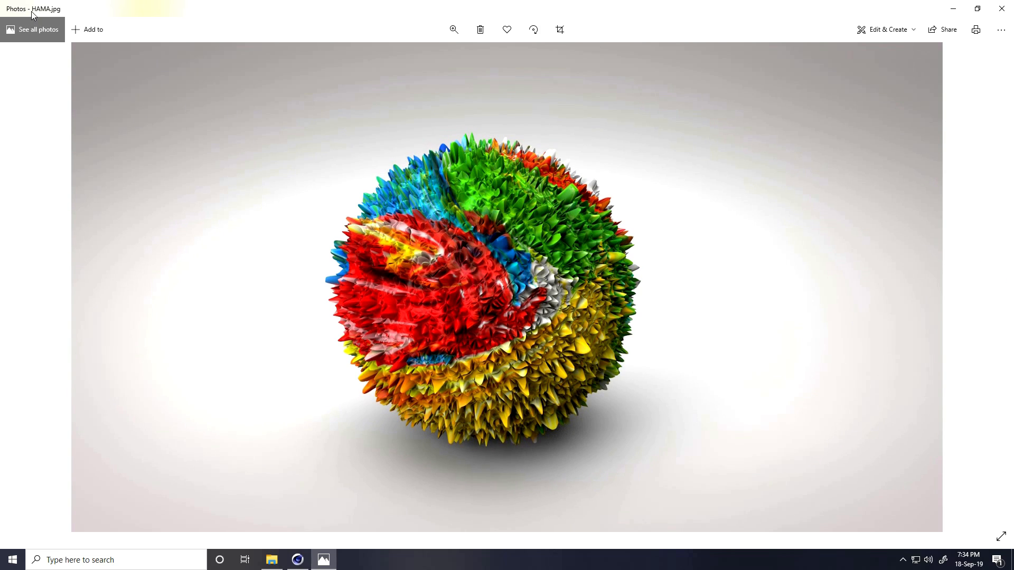
mouse_move(83, 63)
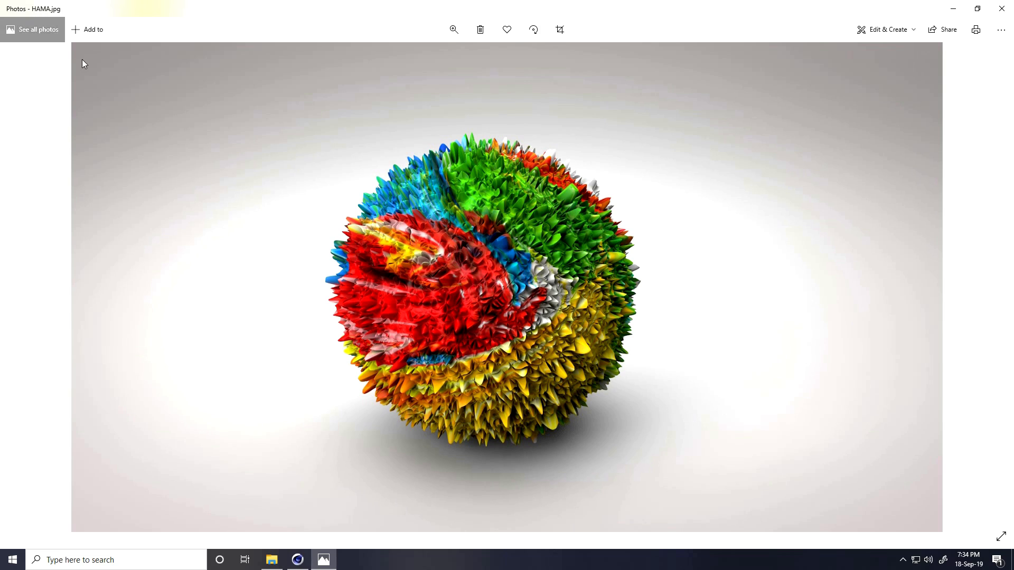
click(982, 282)
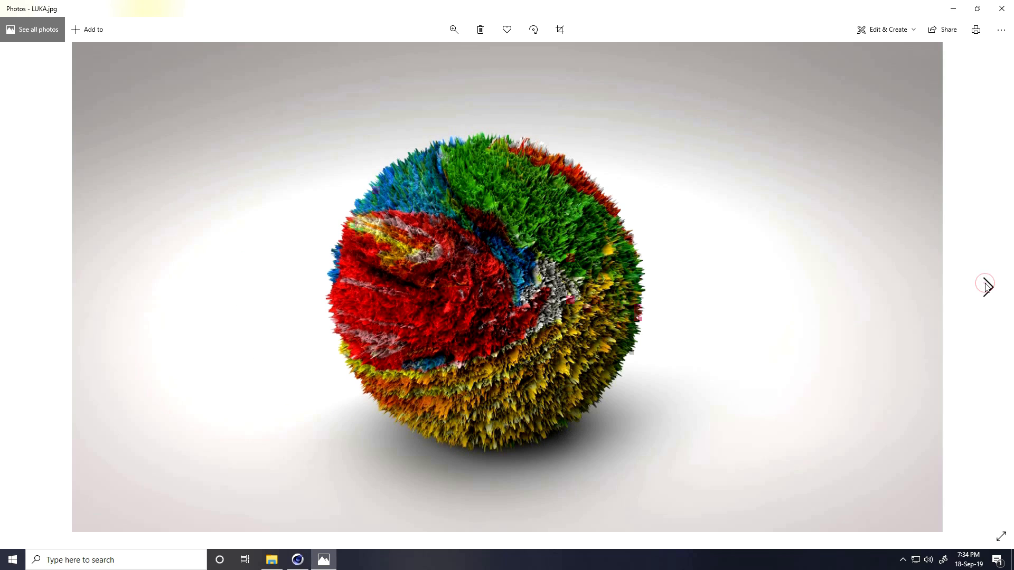
mouse_move(460, 325)
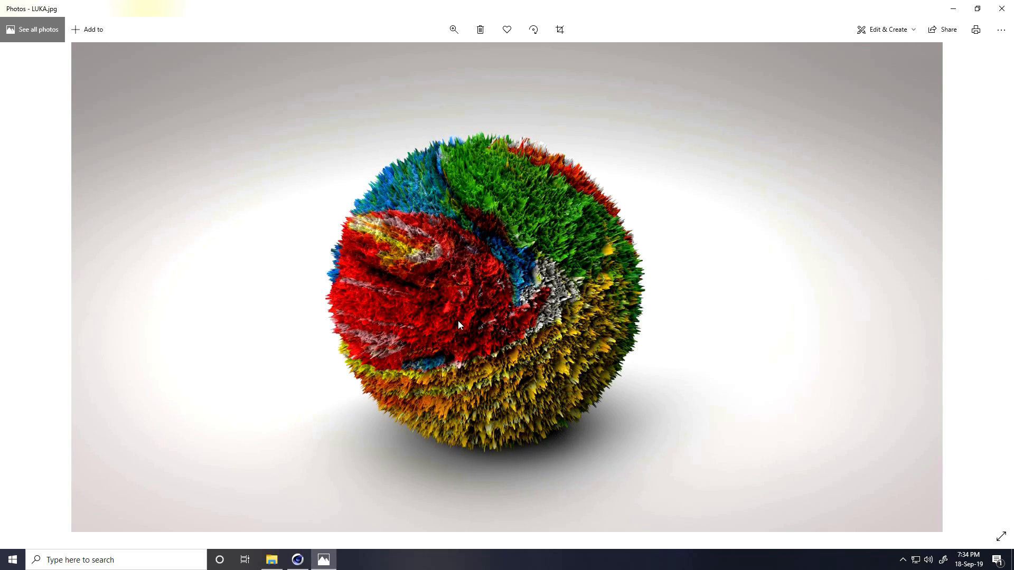
mouse_move(989, 297)
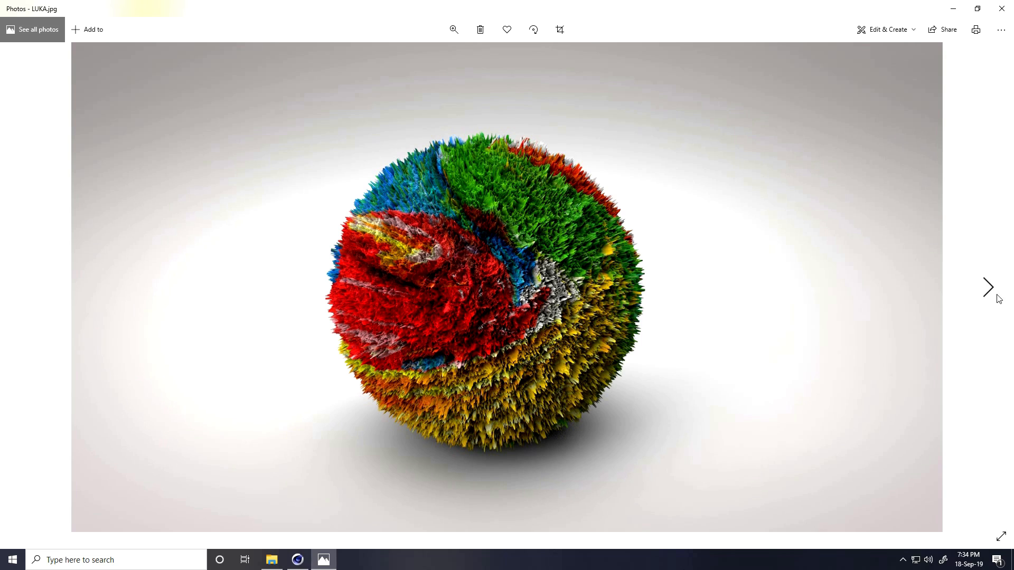
click(988, 288)
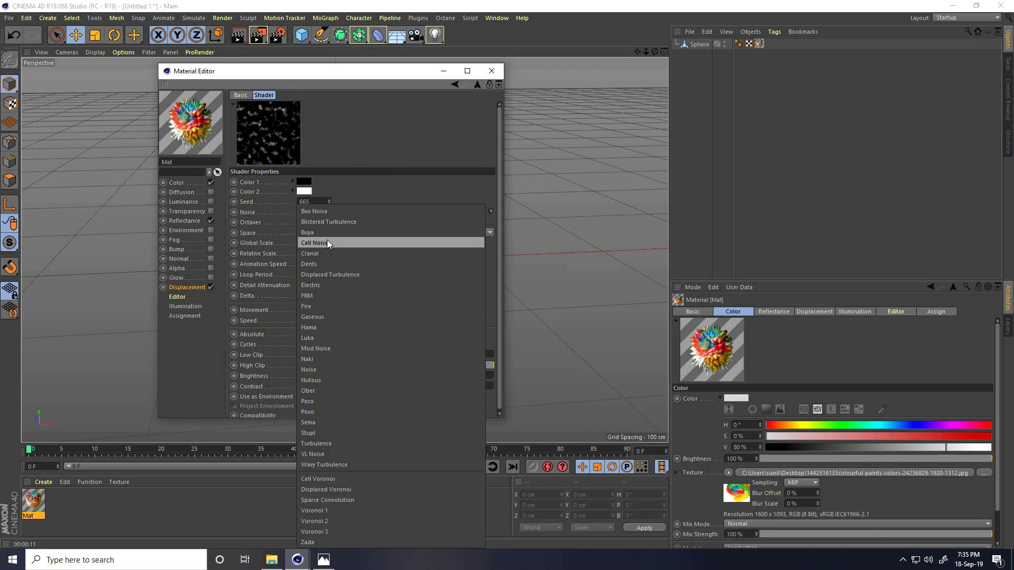
mouse_move(328, 370)
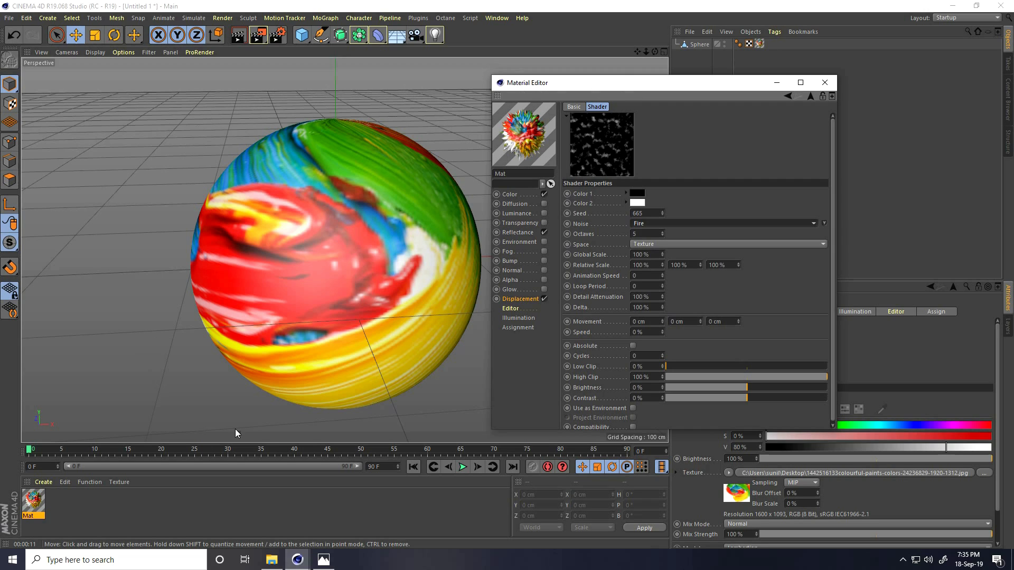
mouse_move(436, 409)
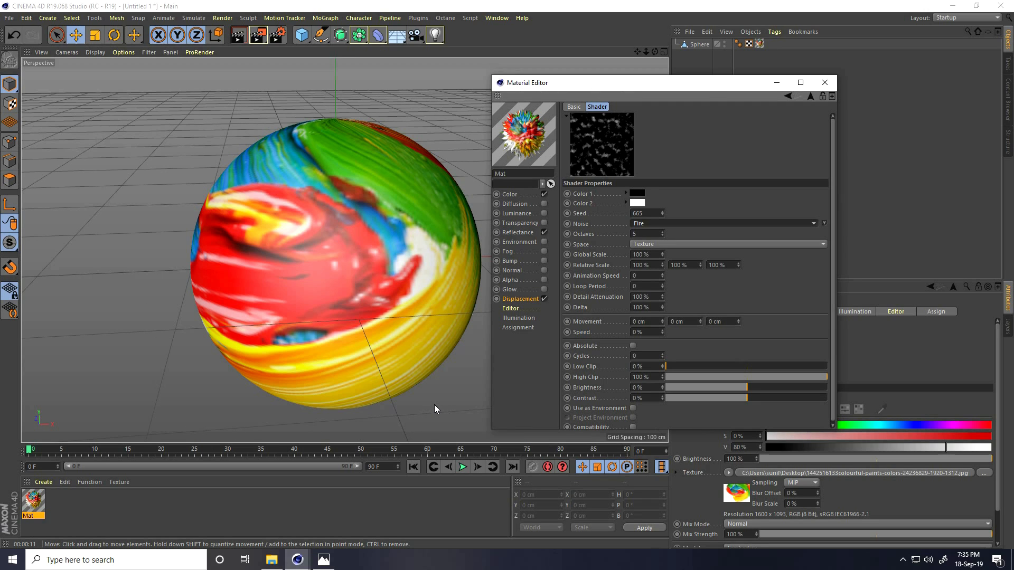